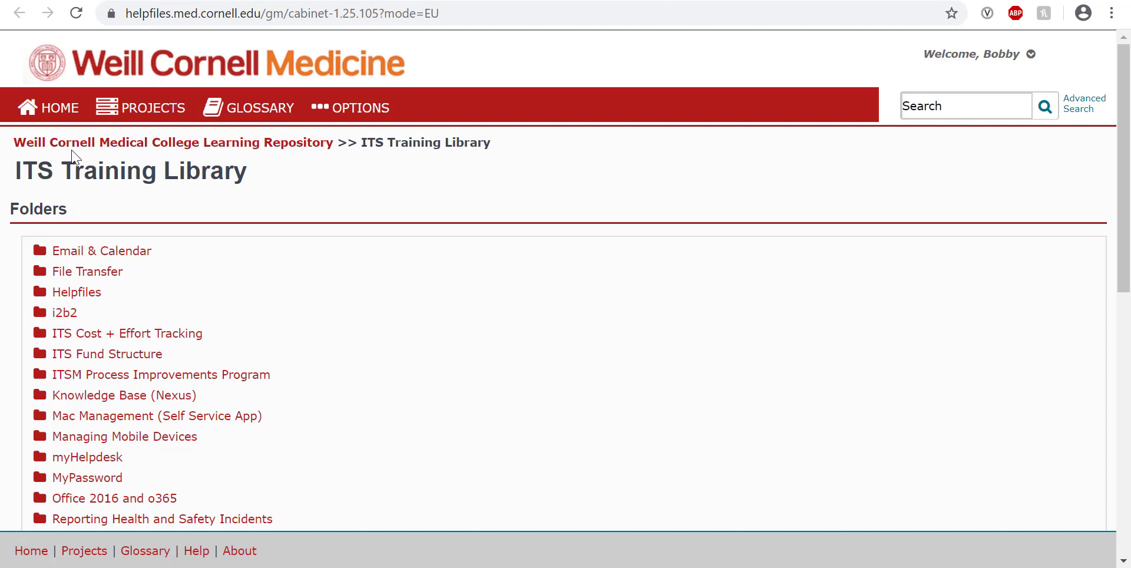
mouse_move(79, 151)
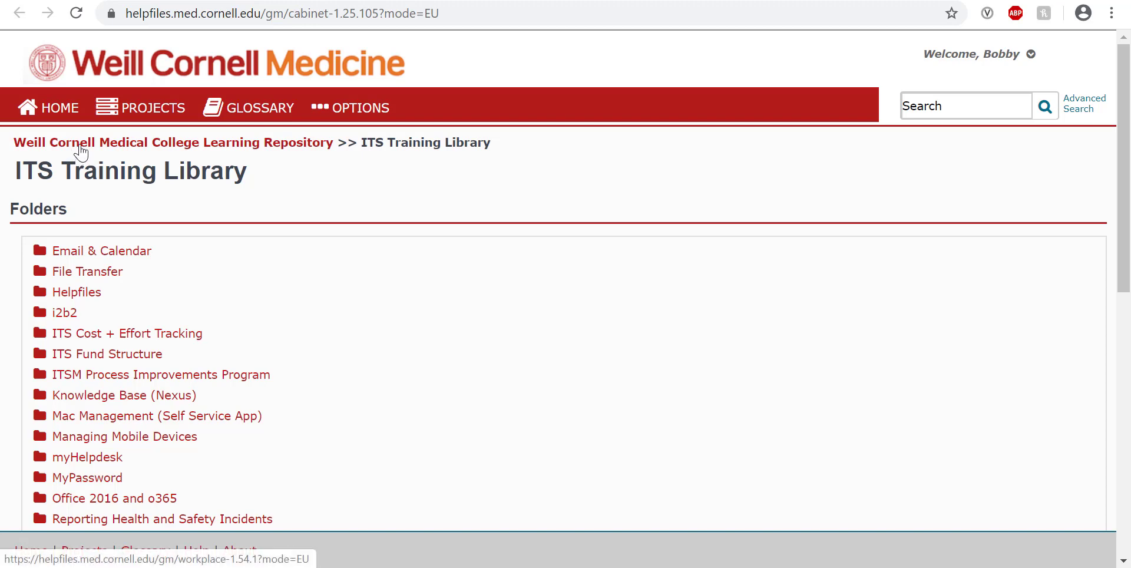
mouse_move(364, 142)
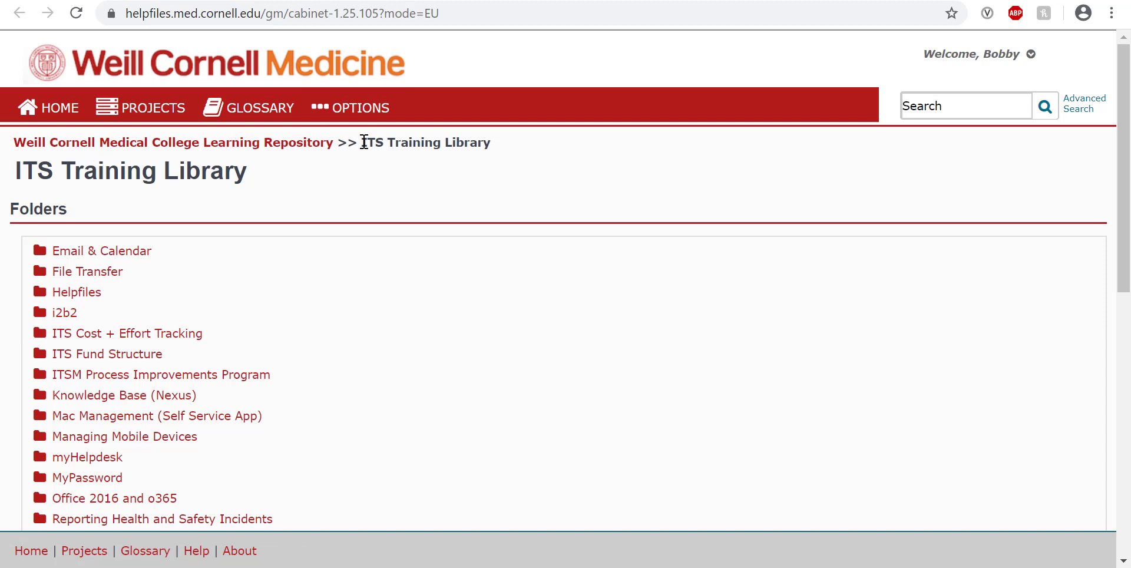
mouse_move(299, 204)
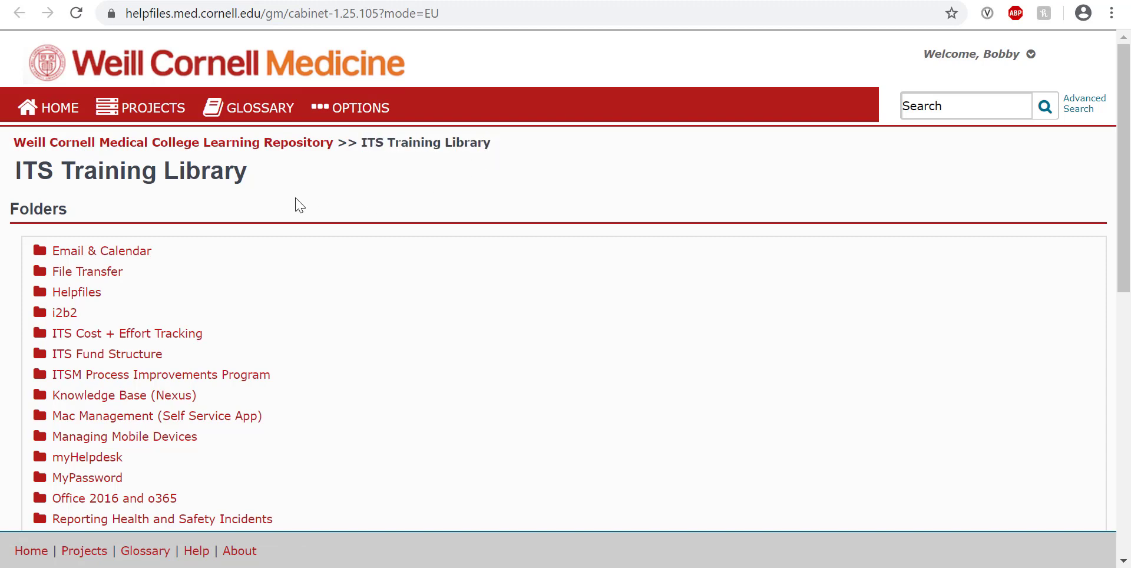
Step: Go through Weill Business Gateway, BI Reporting and Power BI folders to the Power BI Template document
scroll("down", 3)
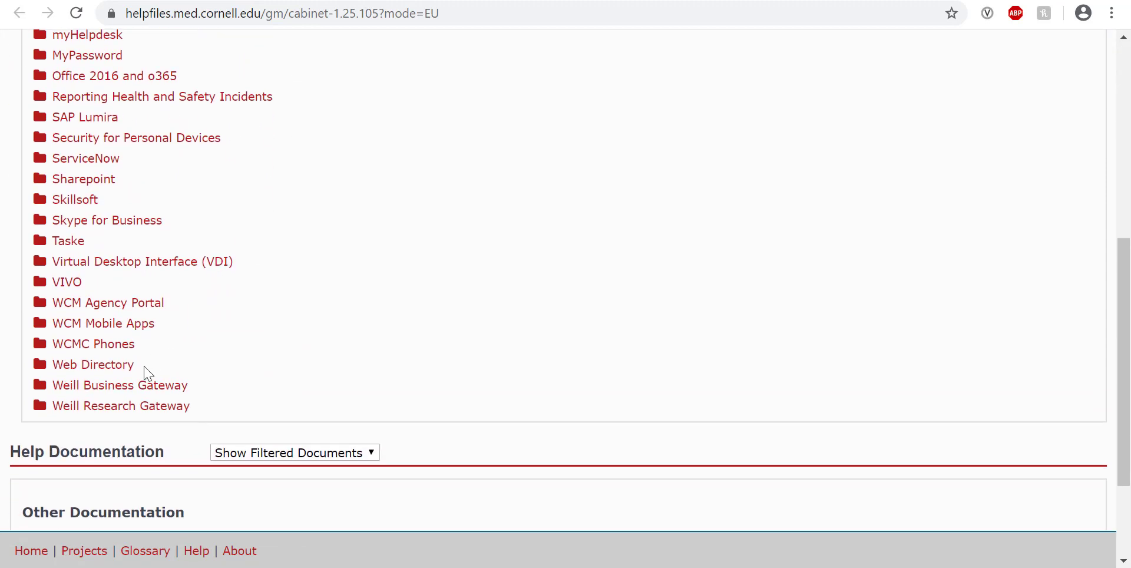
left_click(120, 385)
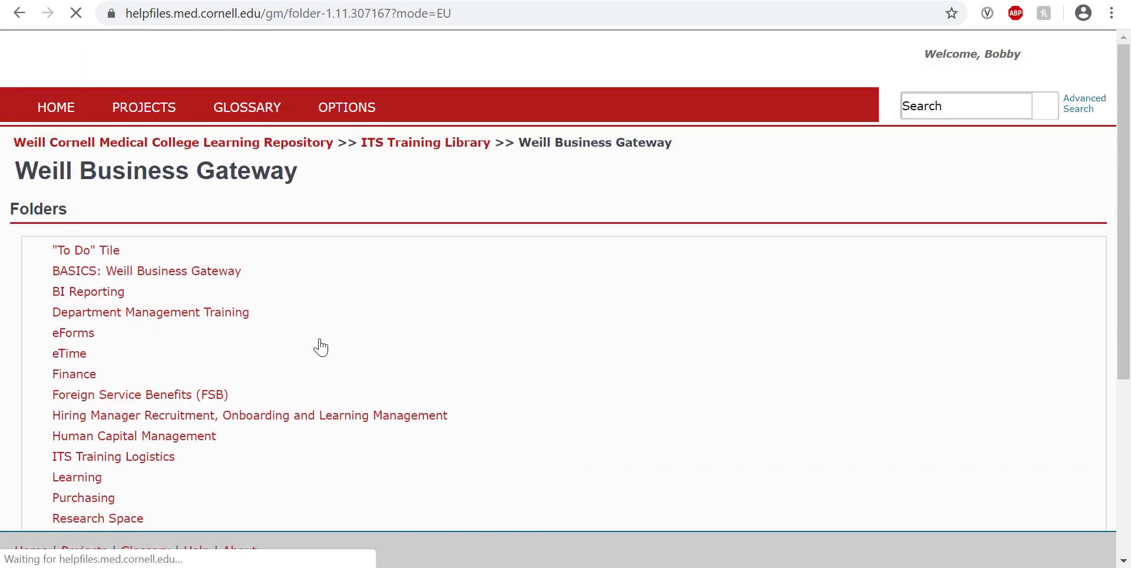
left_click(88, 291)
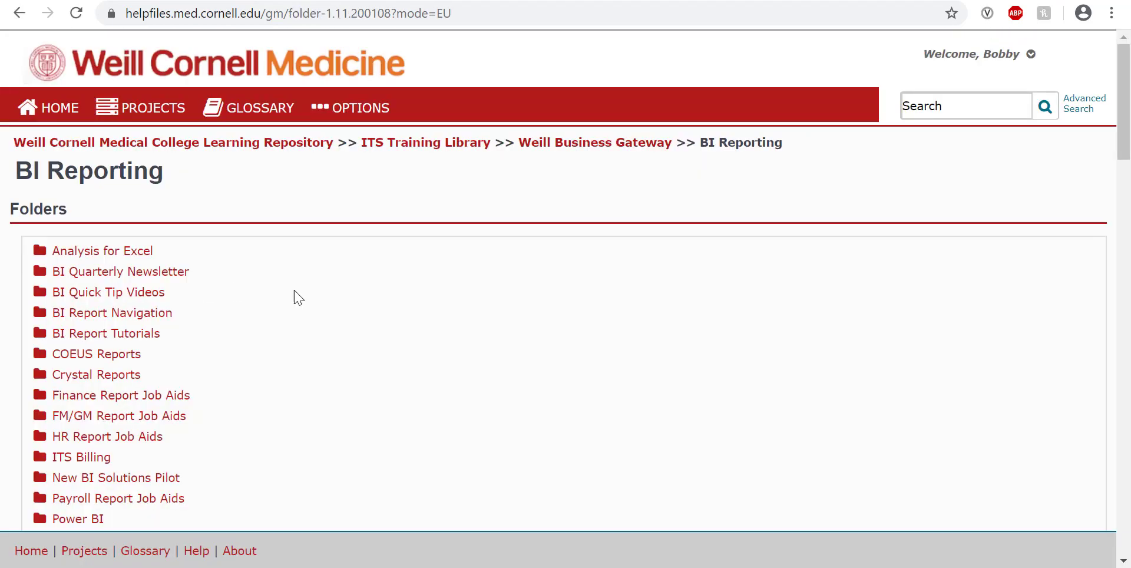
left_click(77, 518)
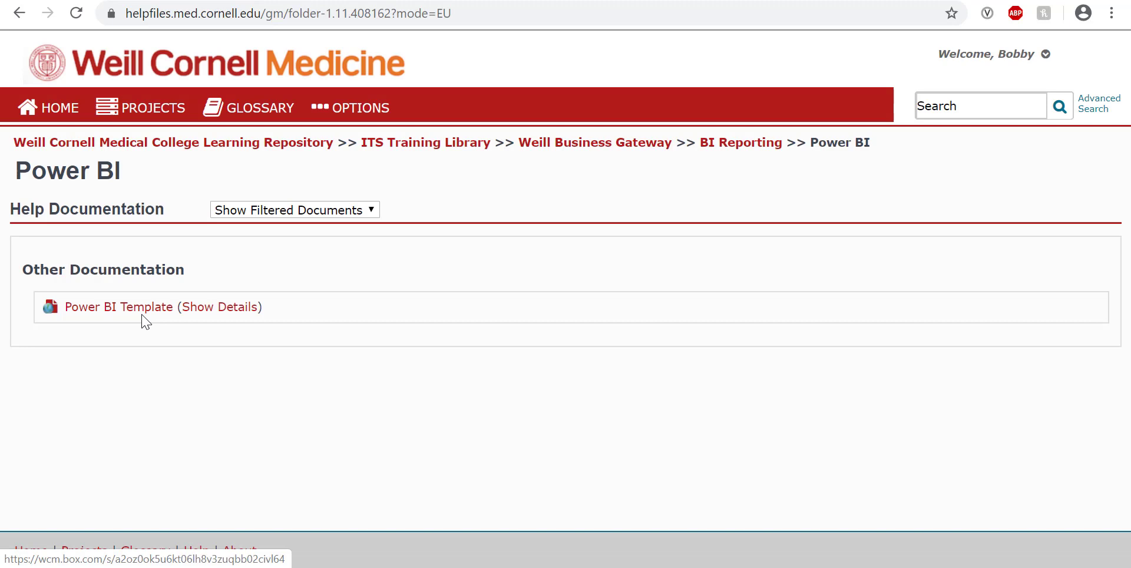
left_click(118, 307)
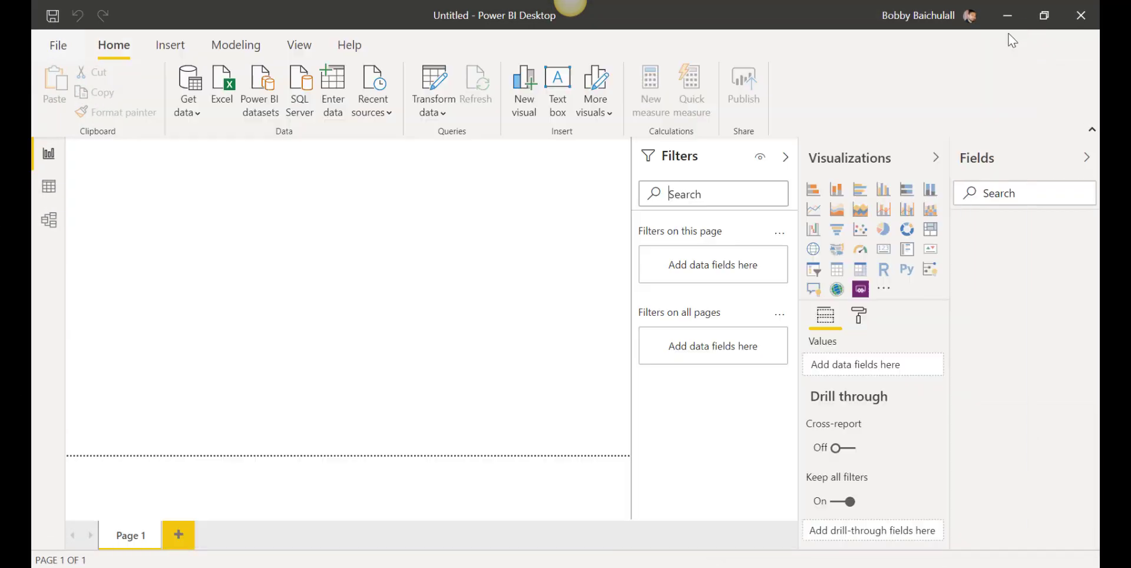
Step: Import the PBI Template_BI file from the Desktop as a Power BI template
left_click(58, 45)
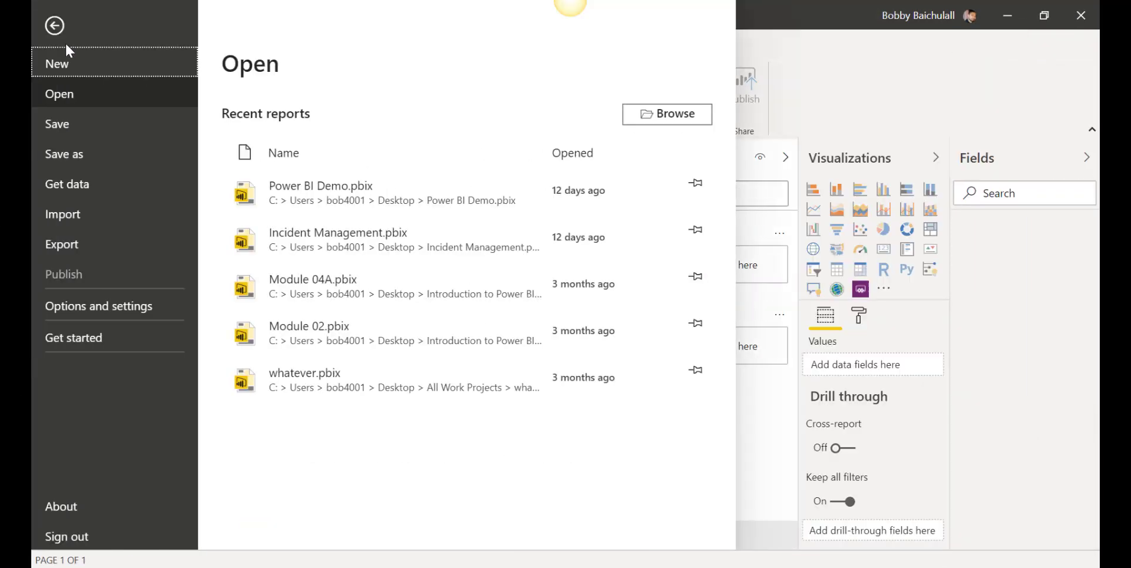
left_click(63, 213)
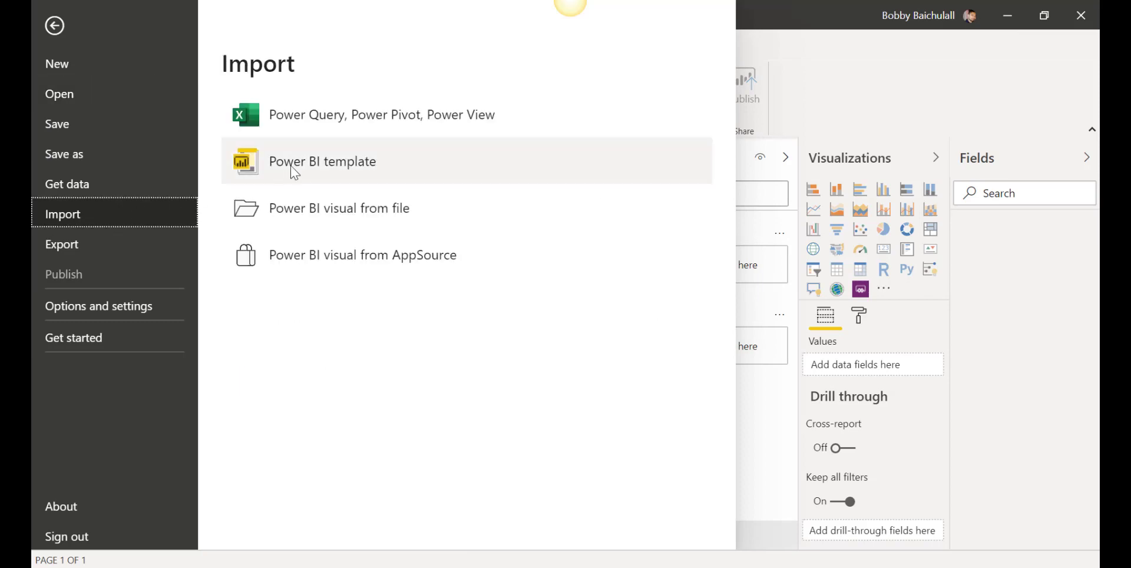
left_click(322, 160)
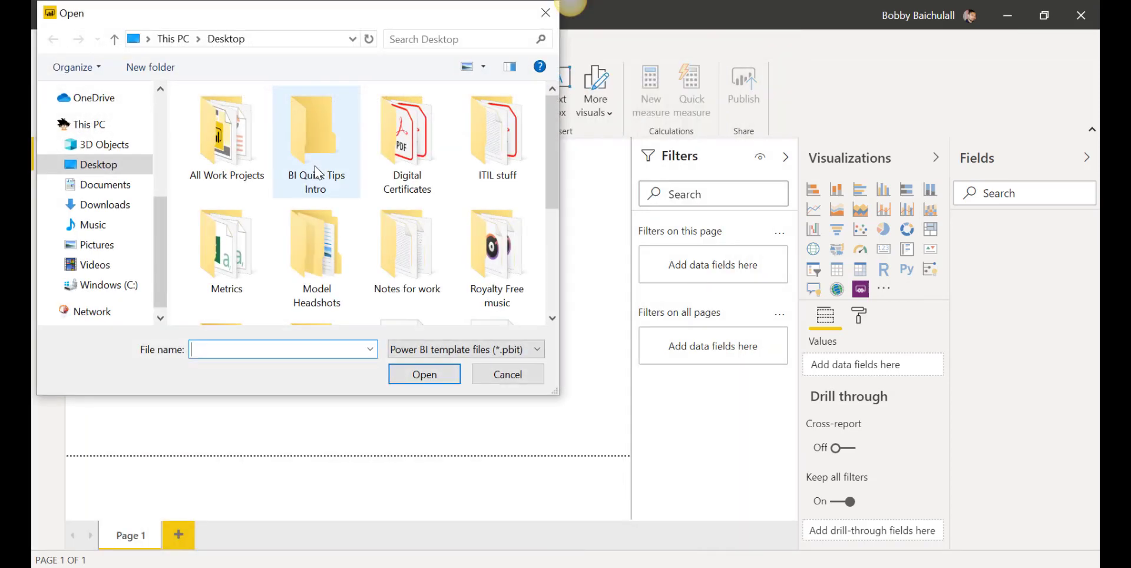
scroll("down", 3)
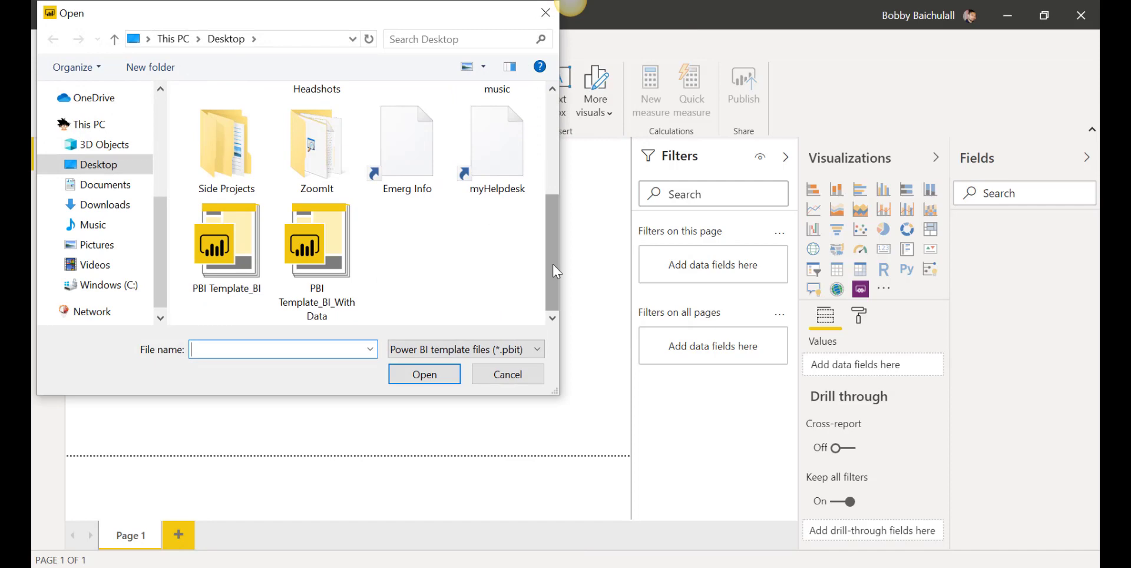
left_click(225, 241)
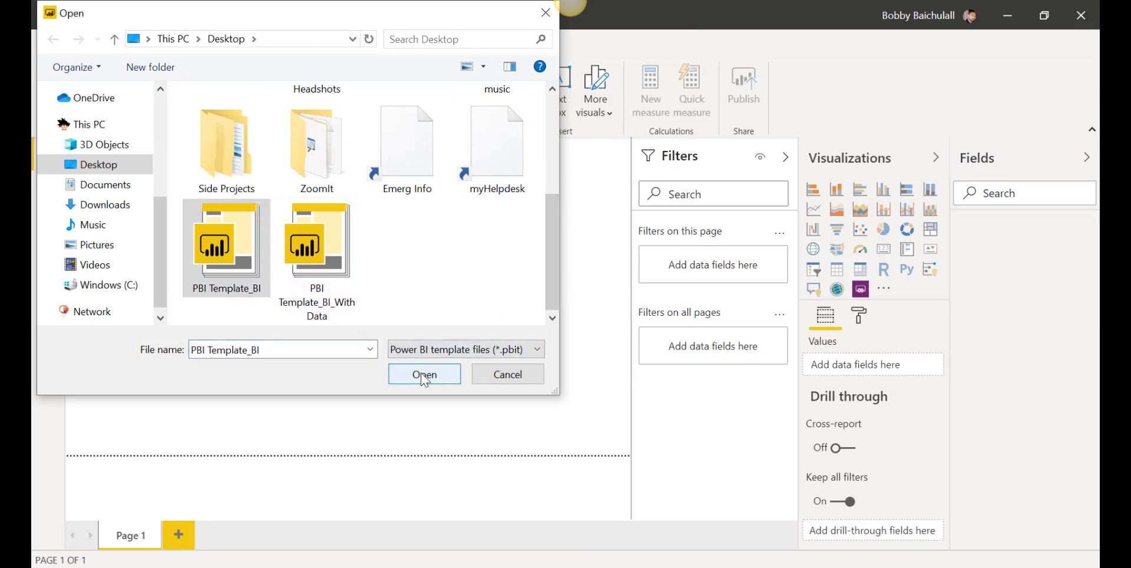
left_click(424, 374)
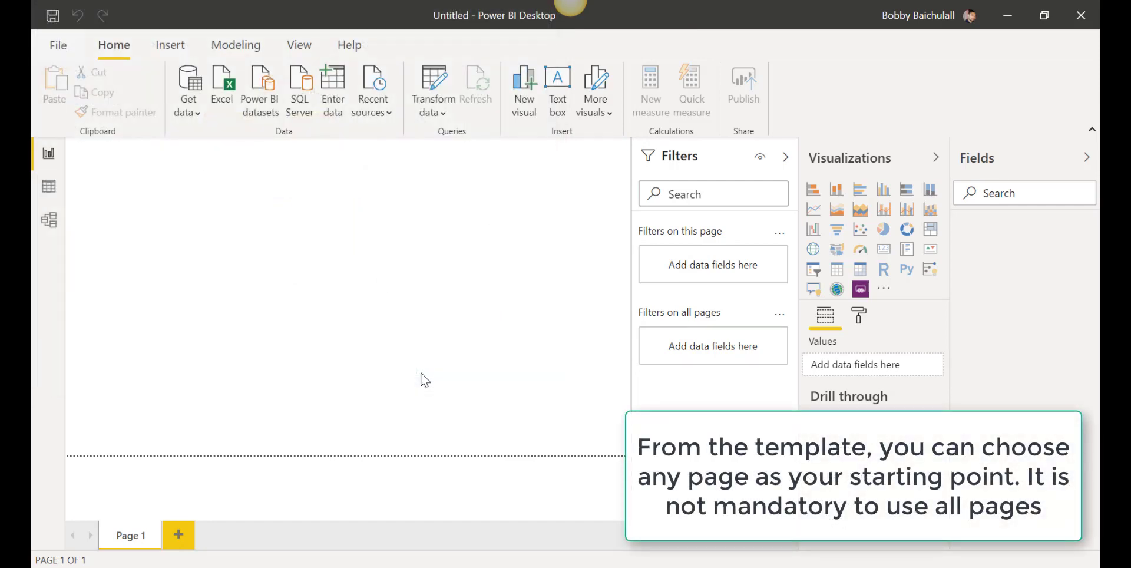
Step: Finish loading the template, showing seven pages and Page 1's slicer, card, map and table placeholders
left_click(475, 83)
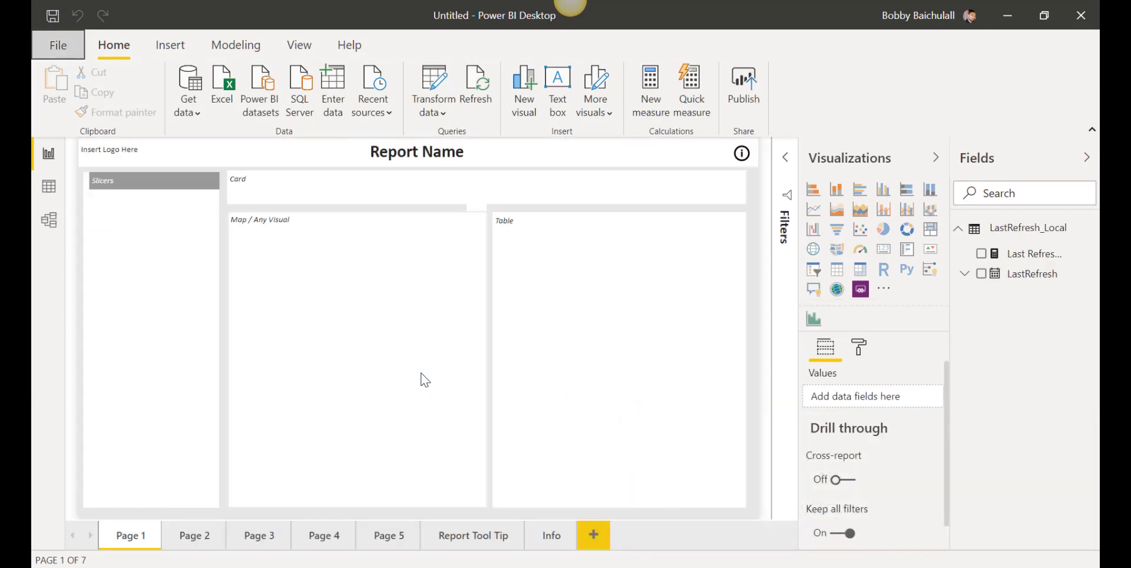
mouse_move(247, 266)
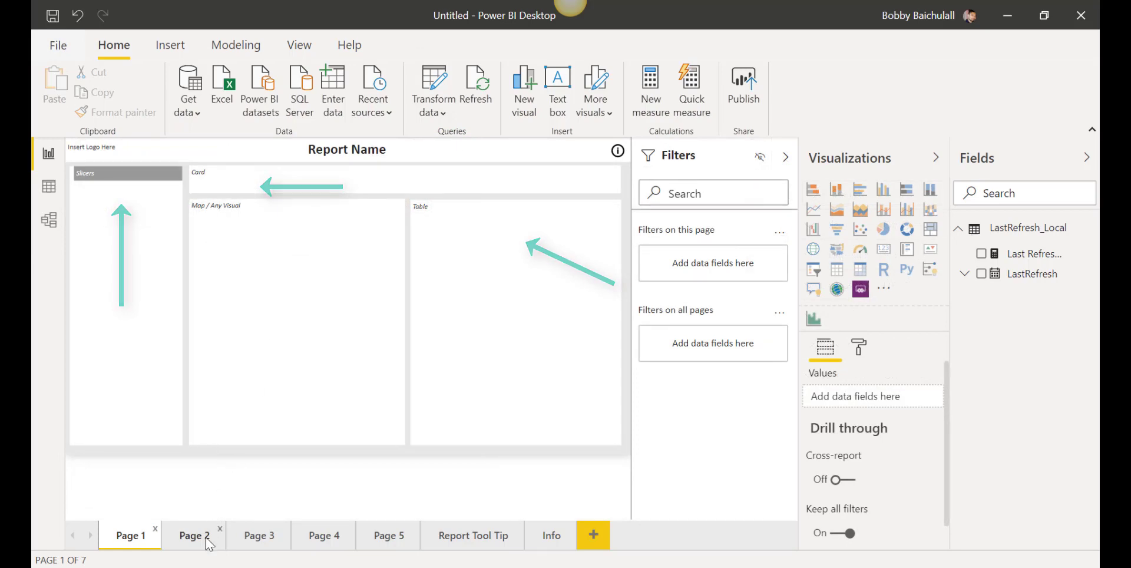
Step: Browse Pages 2 and 3, ending on Page 4's scatter plot, heat map and table layout
left_click(194, 535)
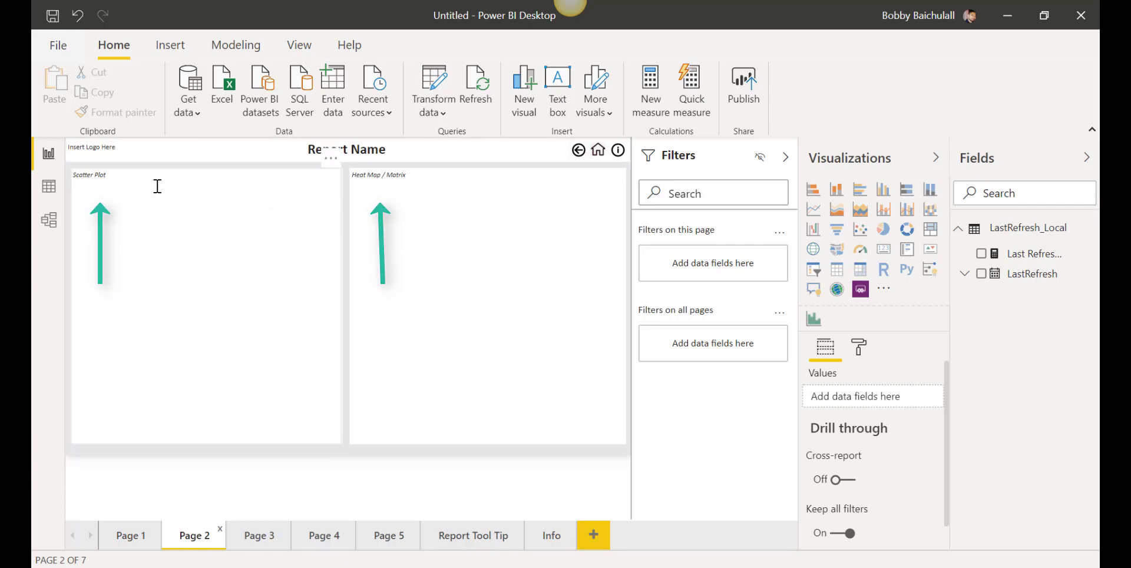
left_click(258, 535)
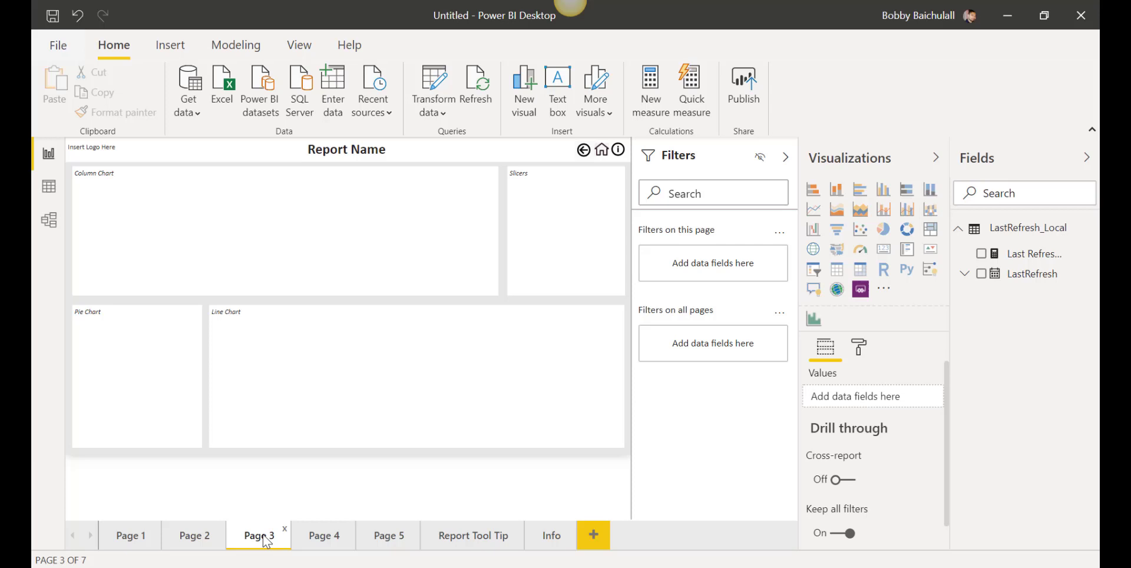
mouse_move(281, 501)
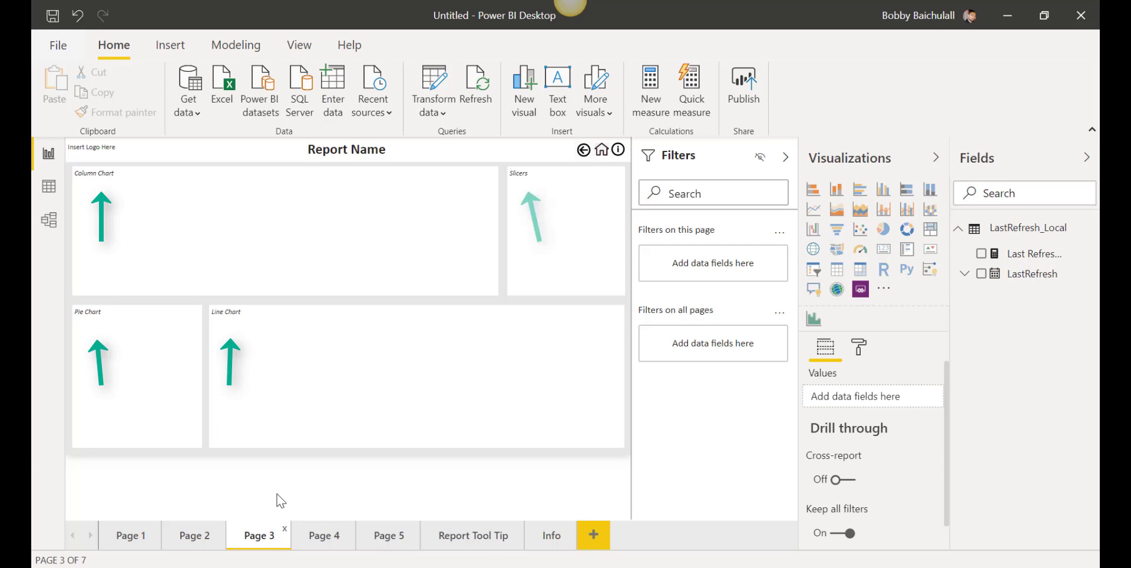
left_click(121, 185)
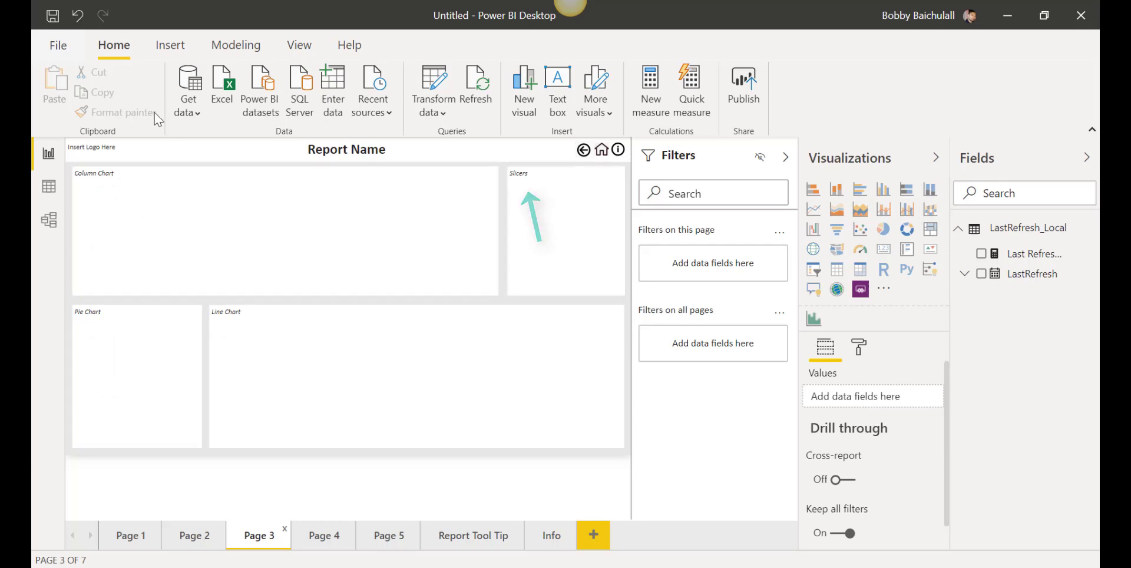
left_click(323, 535)
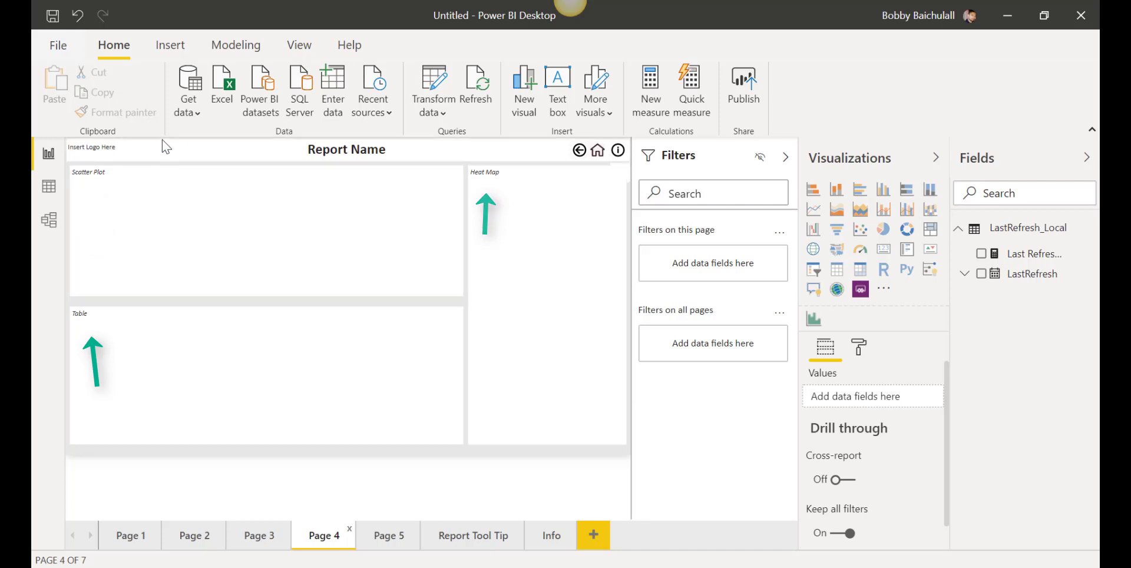
Step: View Page 5's single Any Visual layout, then show the Info page's report description sections
left_click(388, 536)
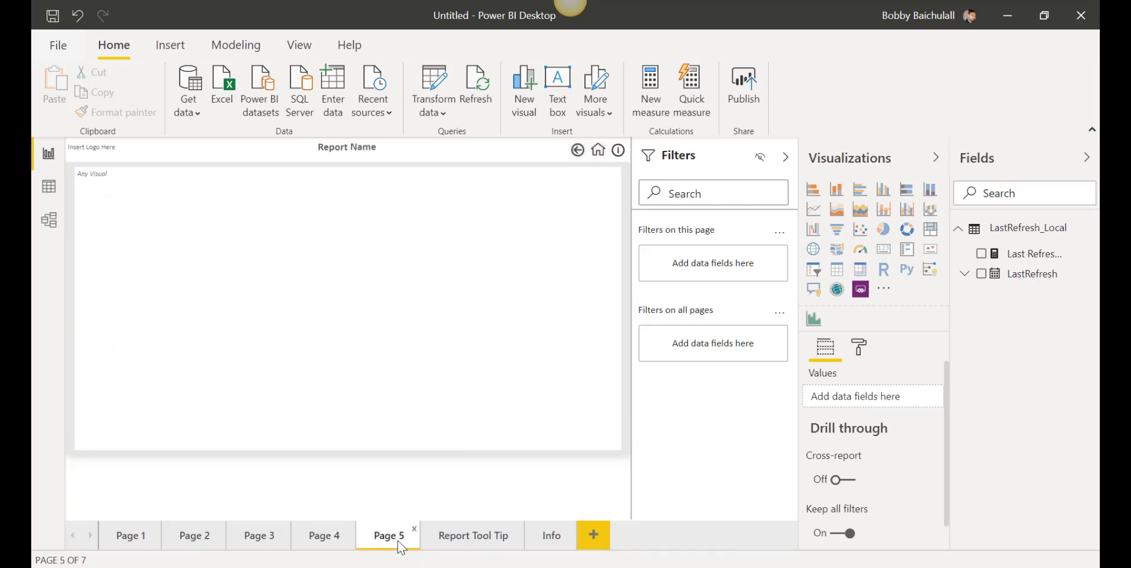
mouse_move(238, 362)
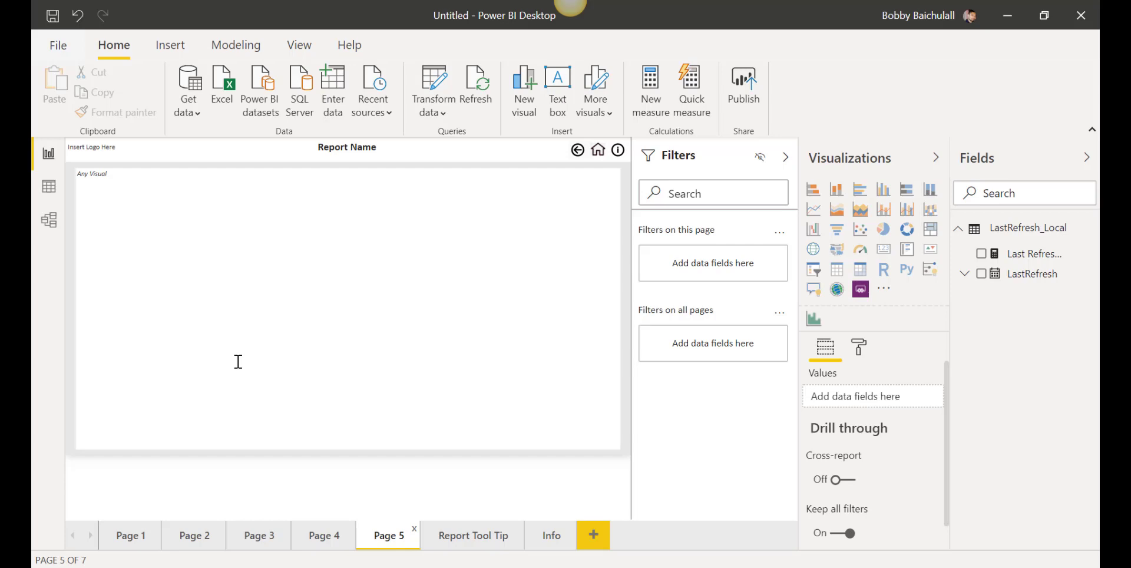
left_click(92, 147)
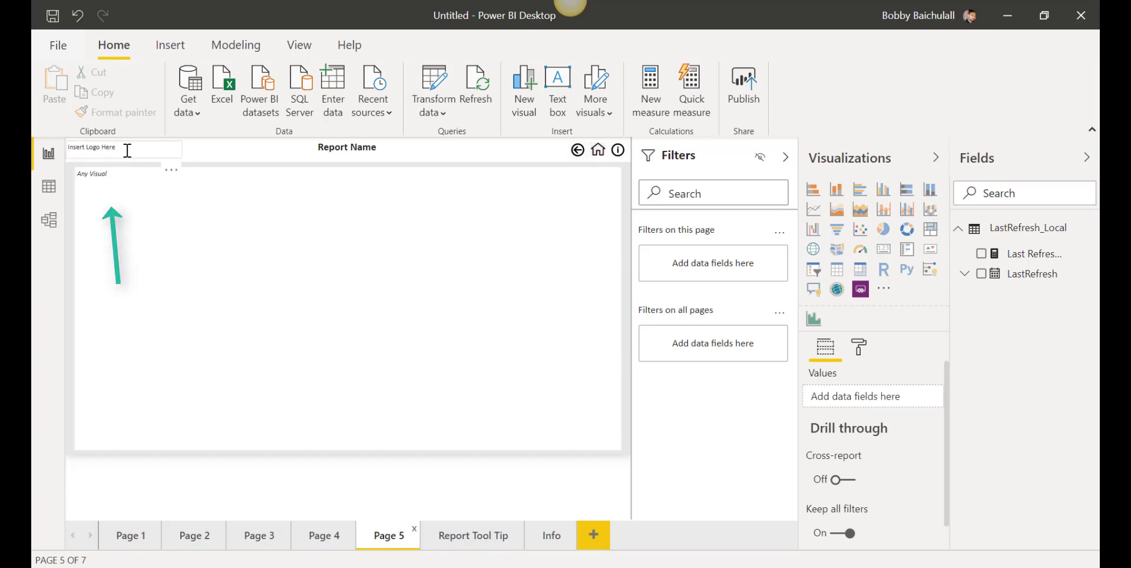
left_click(551, 536)
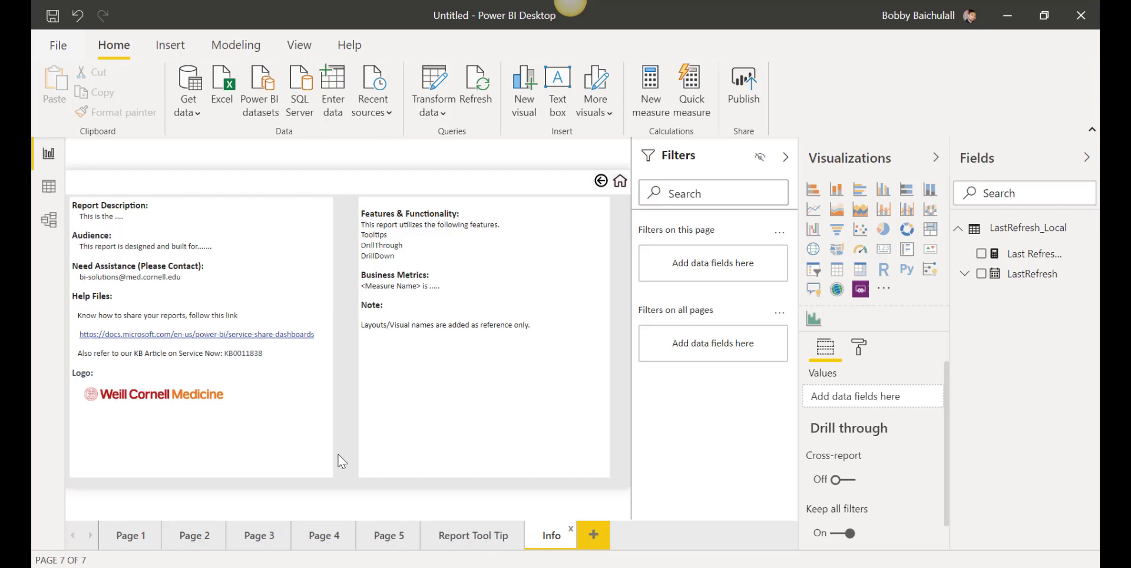
Step: Leave the Info page and show Page 3's column, pie and line chart layout again
left_click(551, 535)
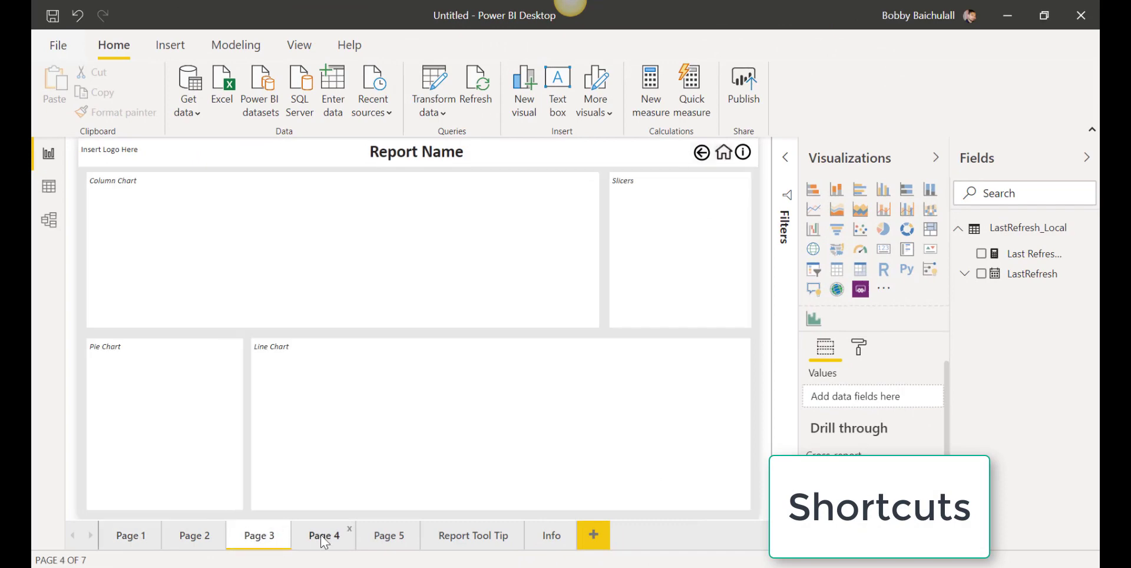
Step: Cycle through Pages 2, 3, 4 and the Info page while test data populates Page 1
left_click(258, 536)
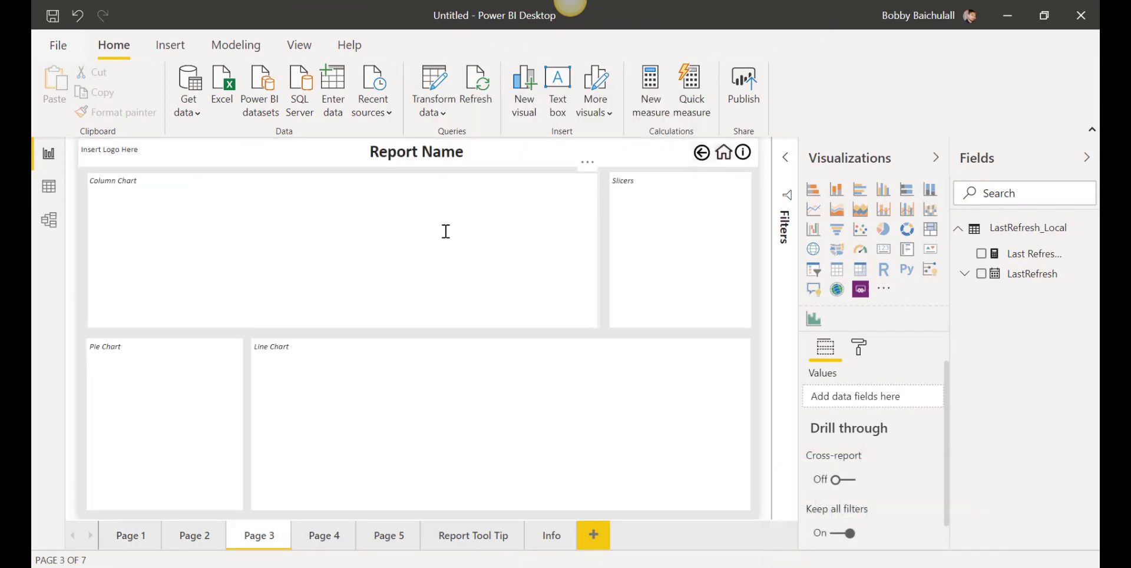
left_click(193, 535)
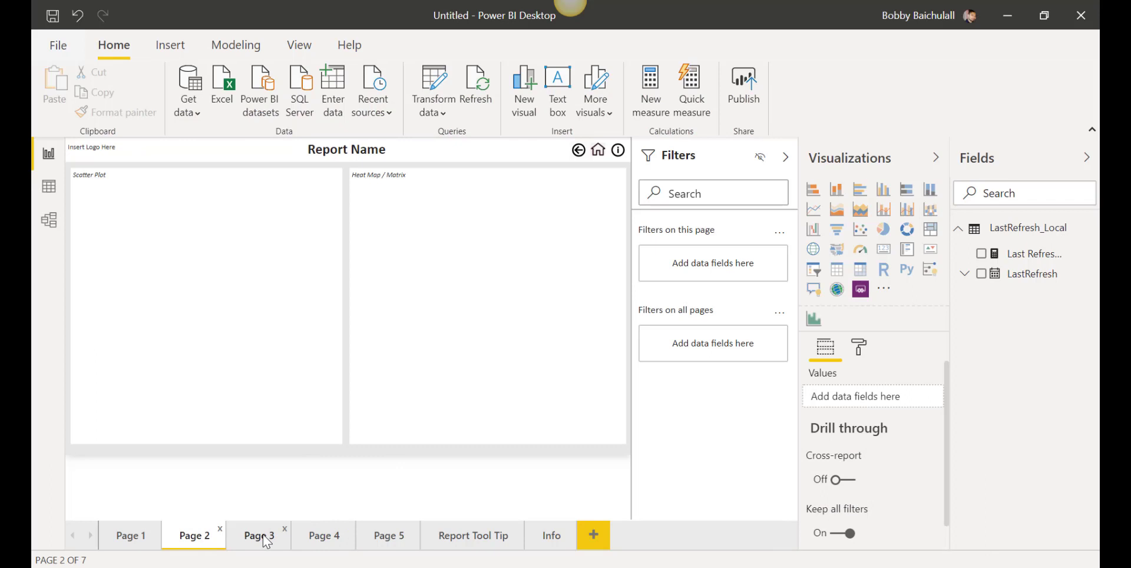
left_click(258, 536)
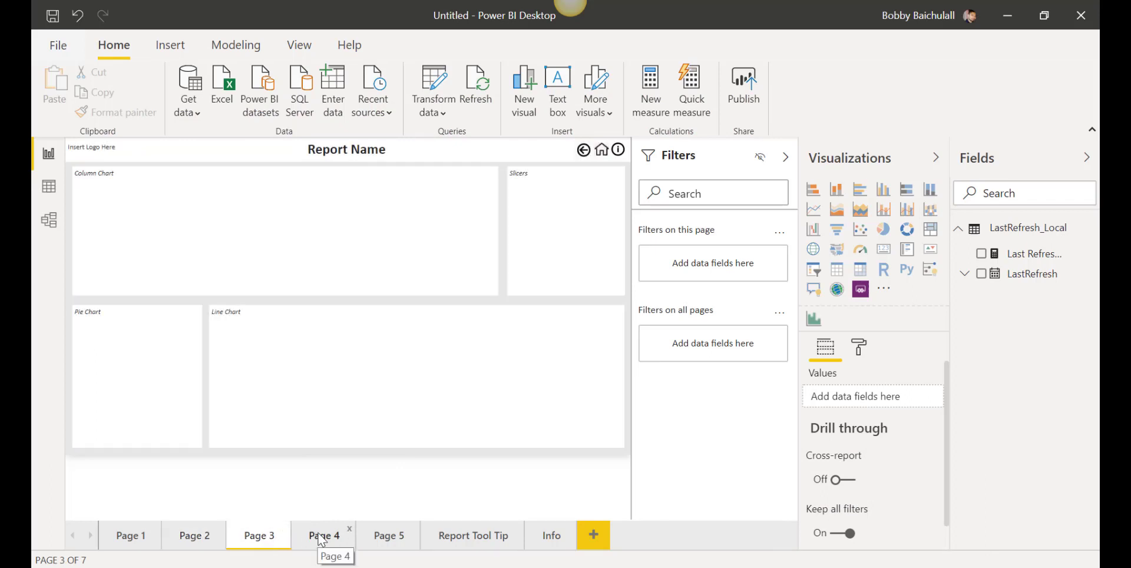
left_click(324, 535)
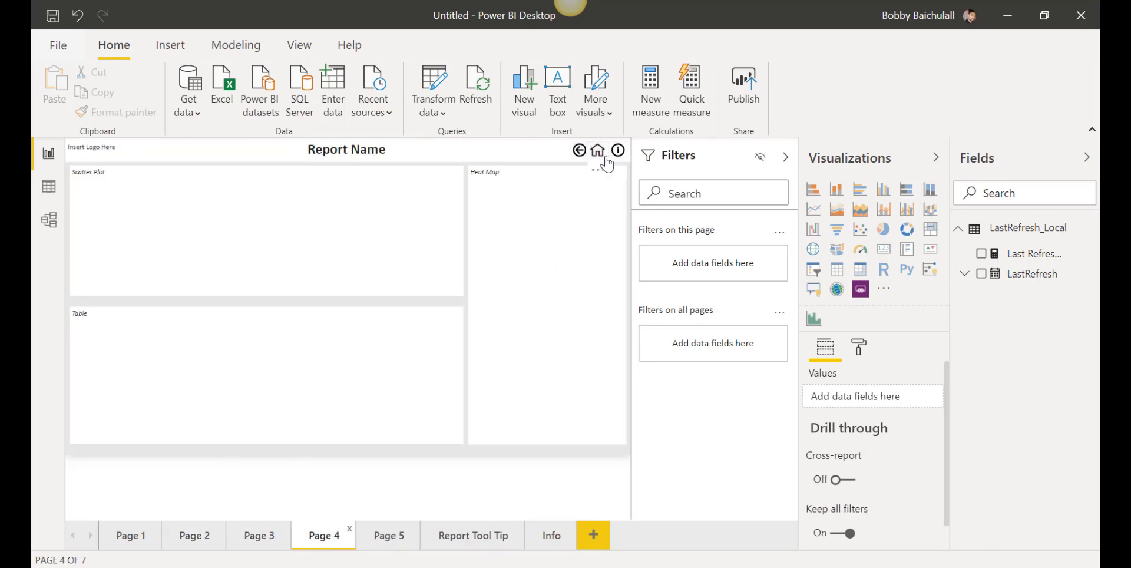
mouse_move(598, 150)
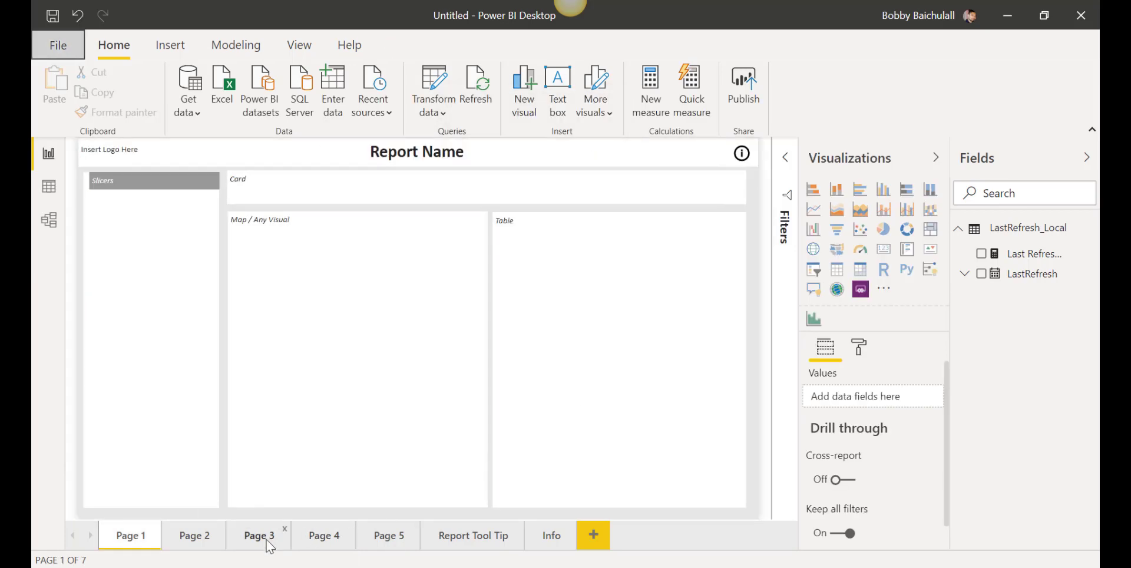
left_click(258, 535)
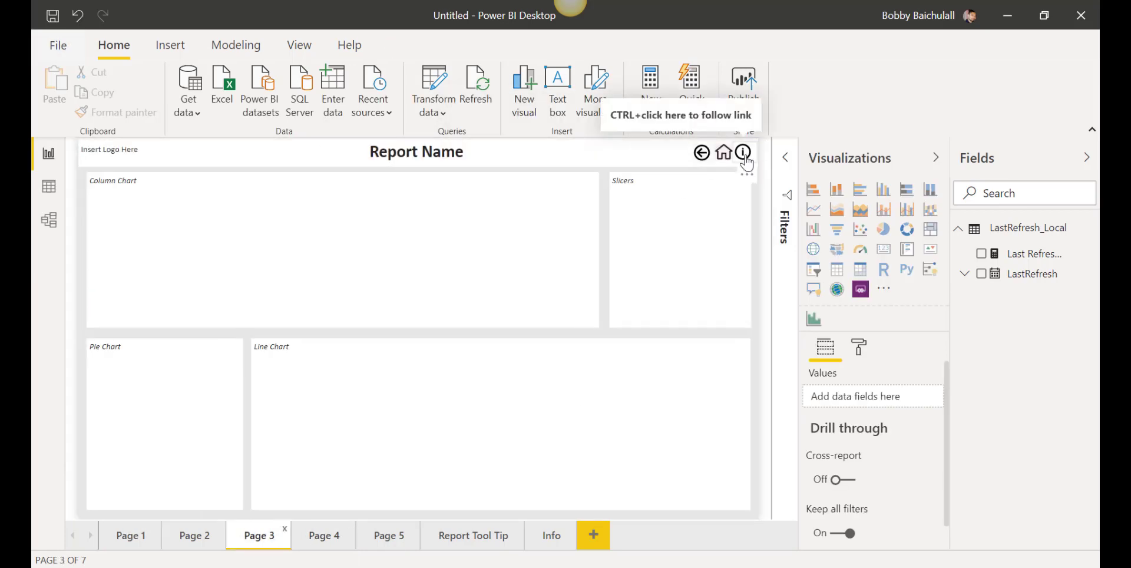
left_click(551, 535)
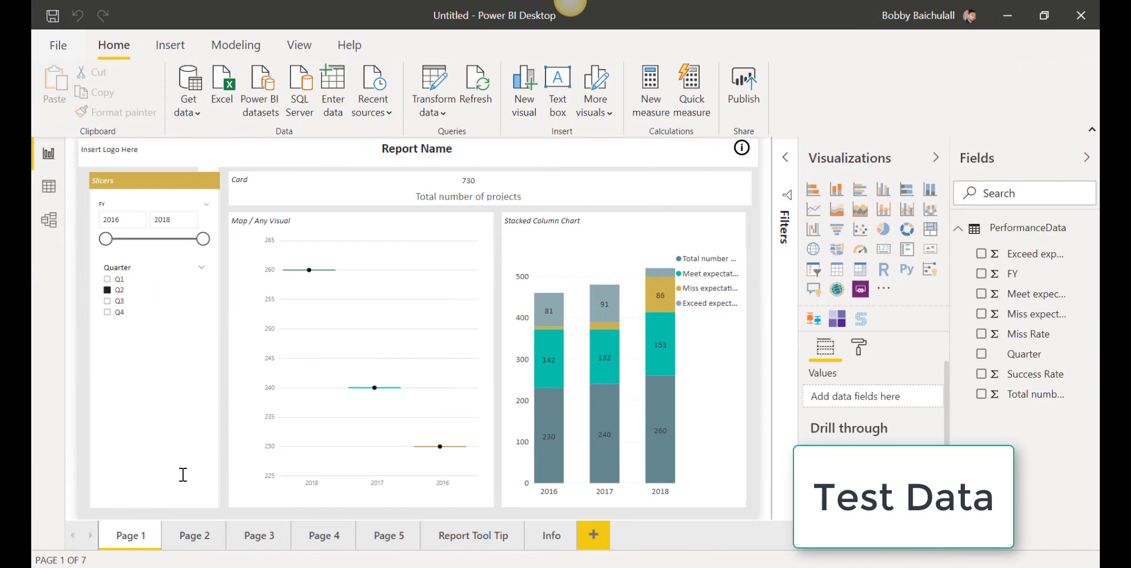
Step: Step through populated Pages 2–5, ending on the miss/meet/exceed expectations column chart by year
left_click(194, 536)
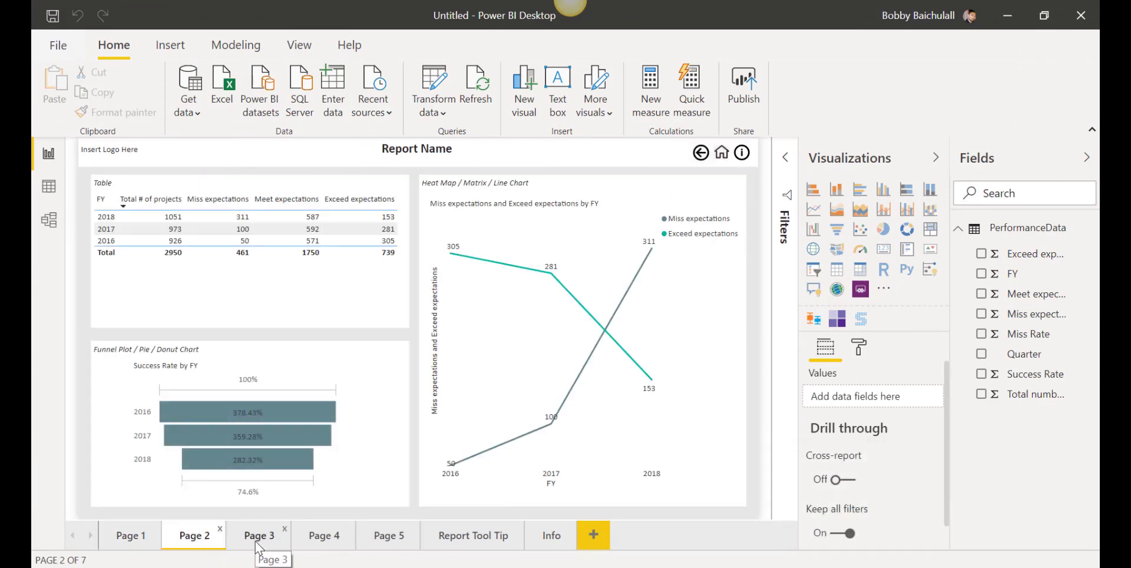
left_click(259, 535)
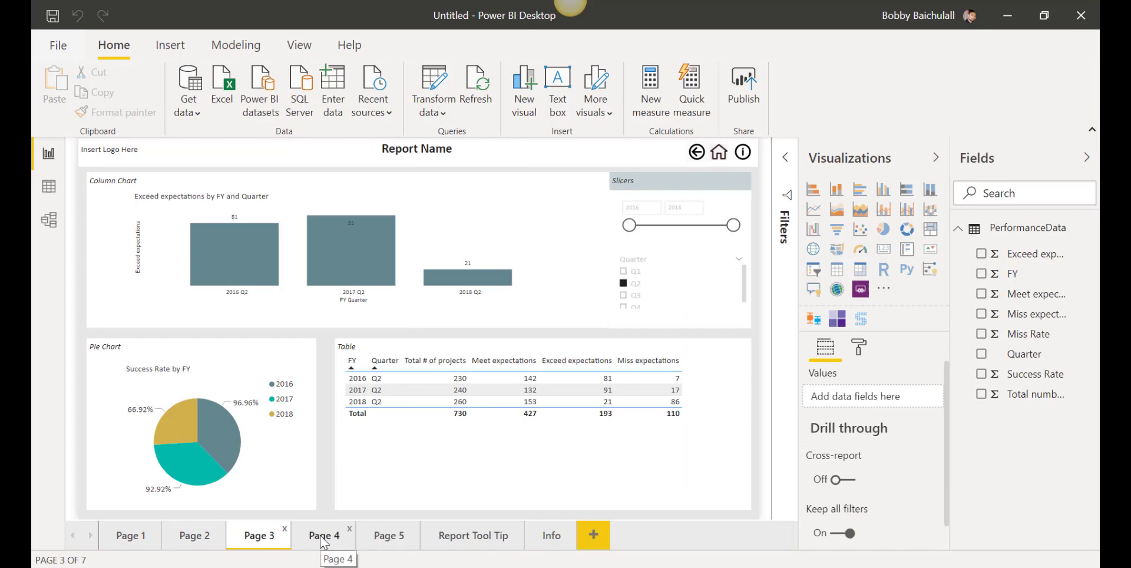
left_click(324, 535)
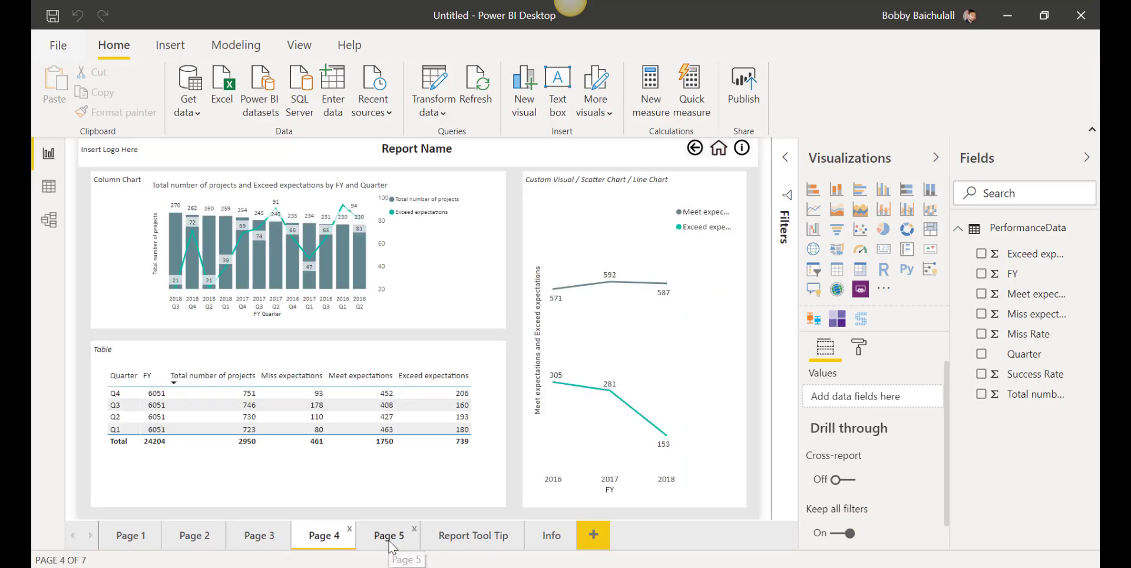
left_click(389, 535)
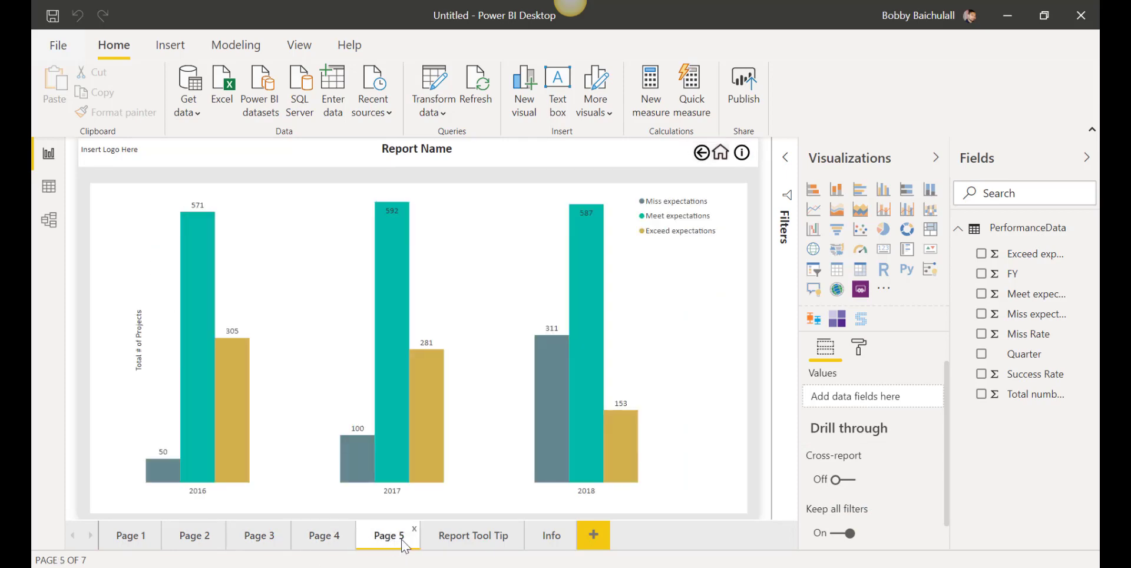